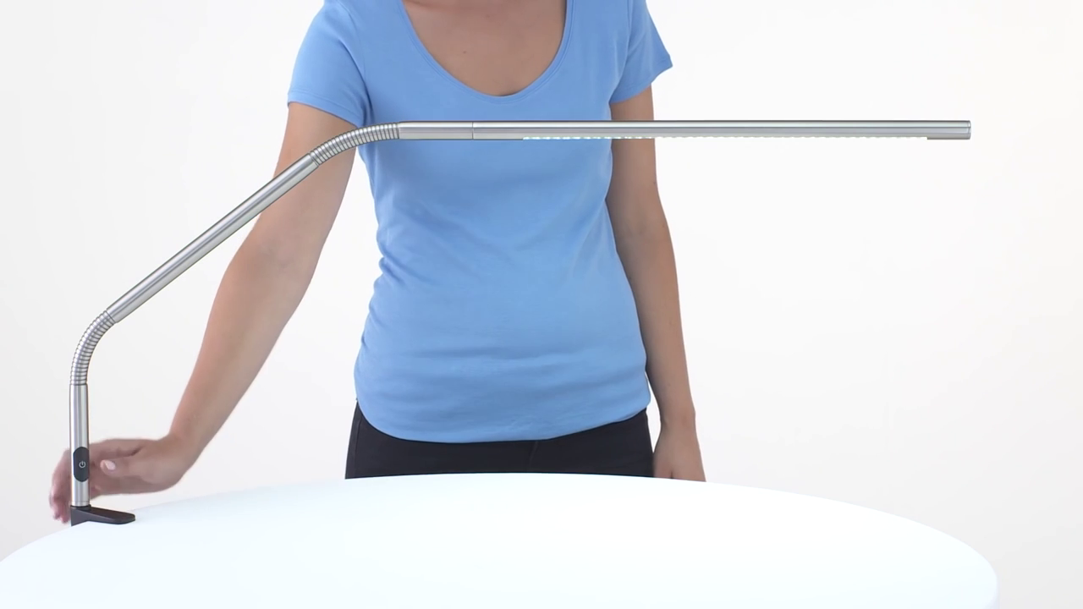
{"action": "left_click", "coordinate": [78, 467]}
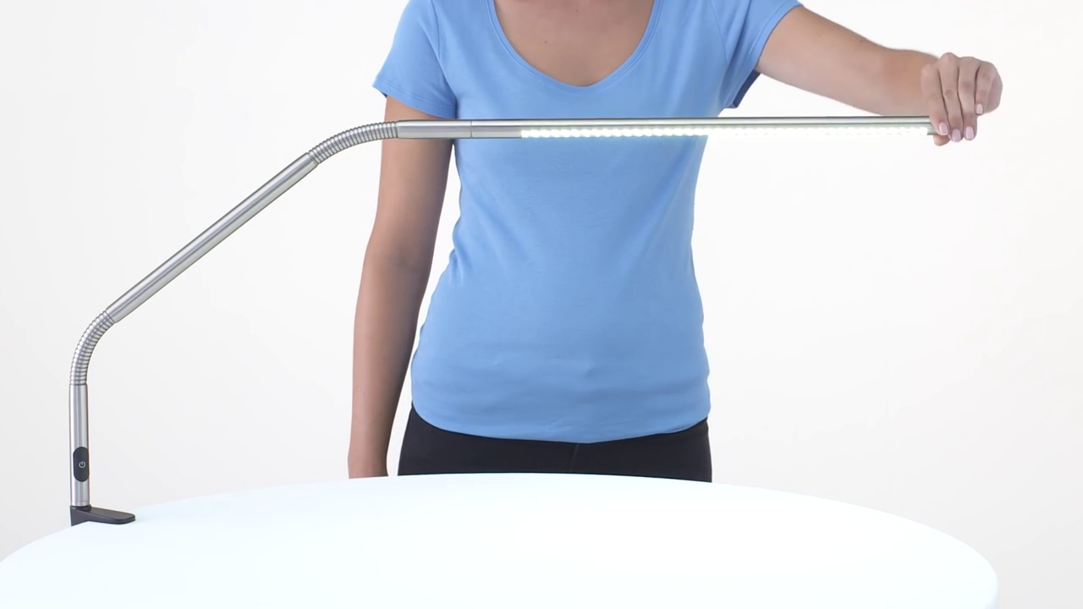